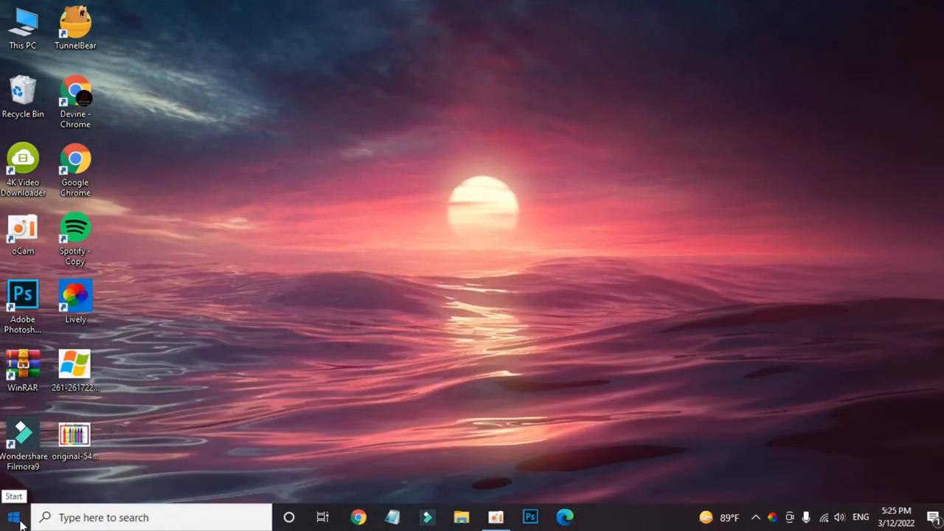
- Search the Start menu for 'mi' to launch Microsoft Store
click(13, 517)
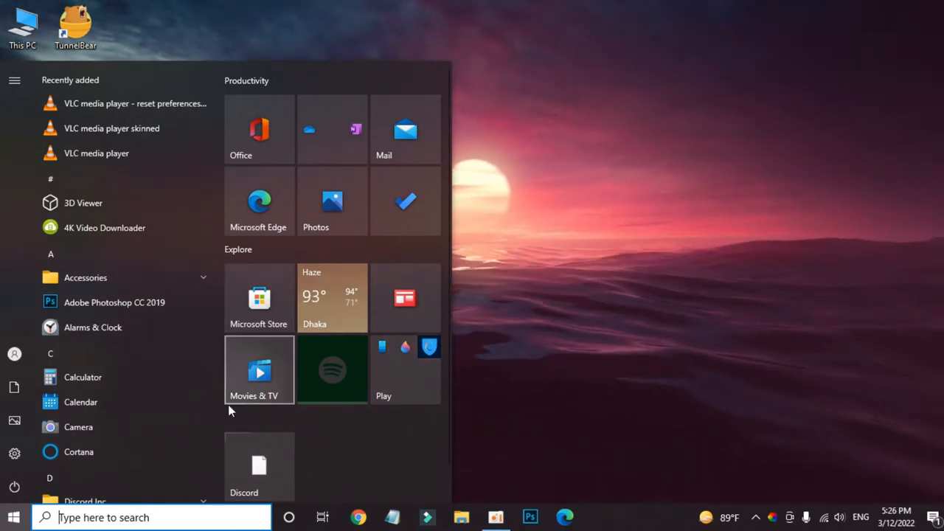
click(151, 517)
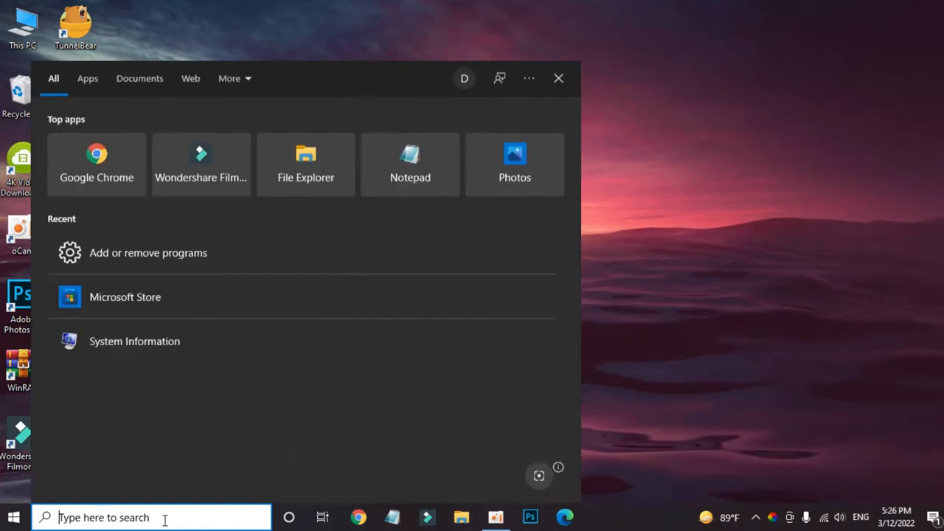
text(mi)
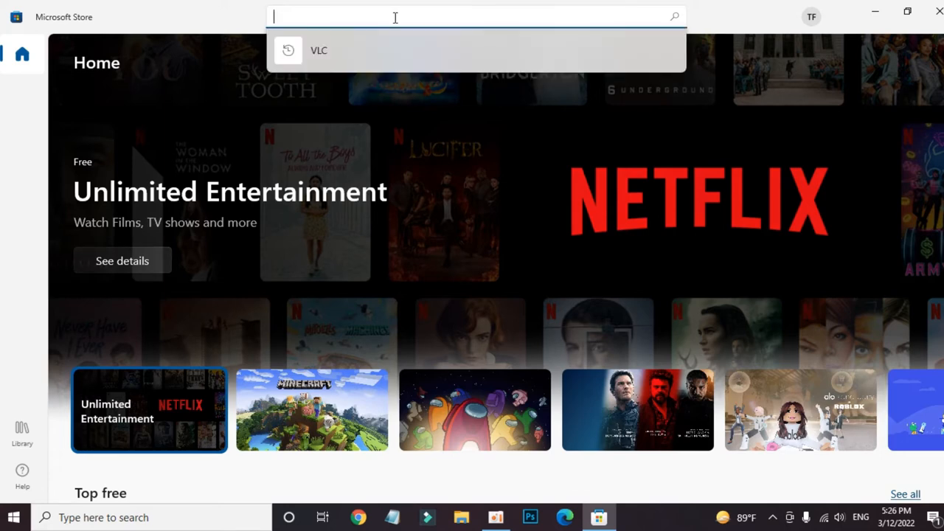
- Search Microsoft Store for 'imo' to list the matching apps
text(imo)
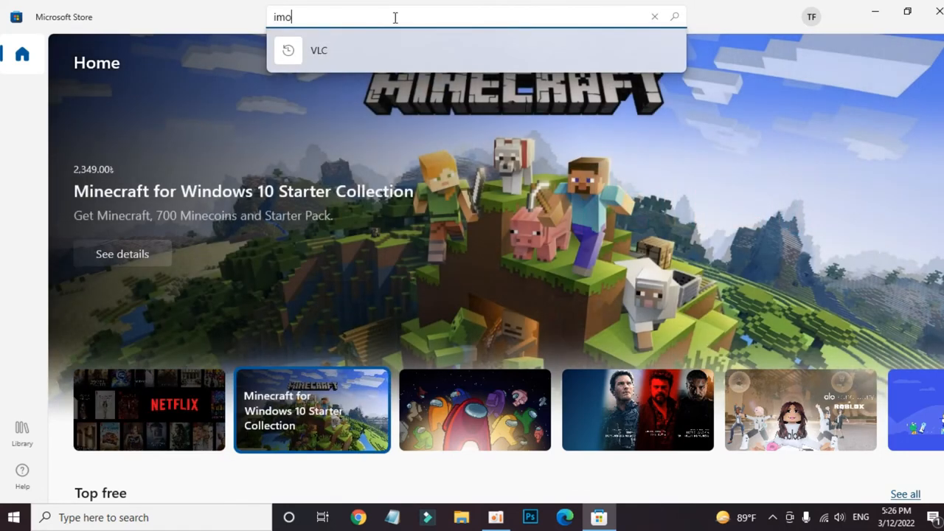
key(enter)
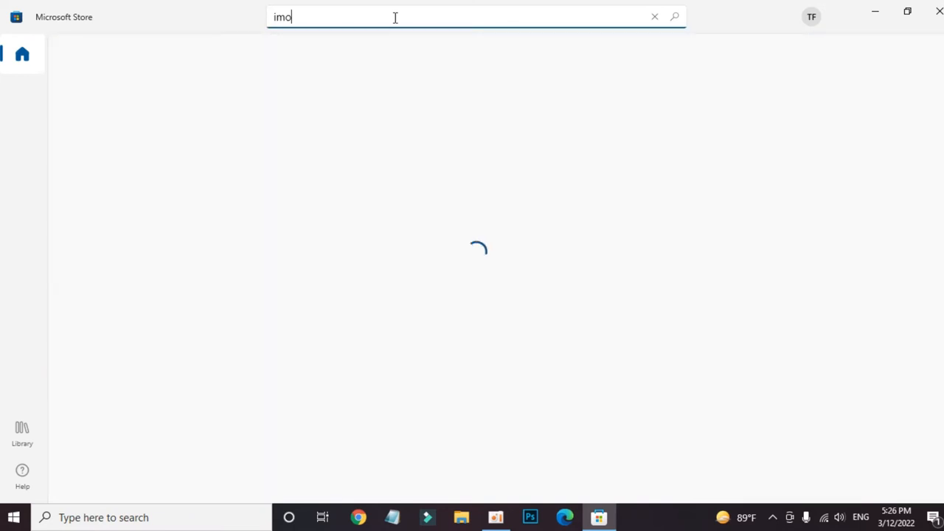
key(enter)
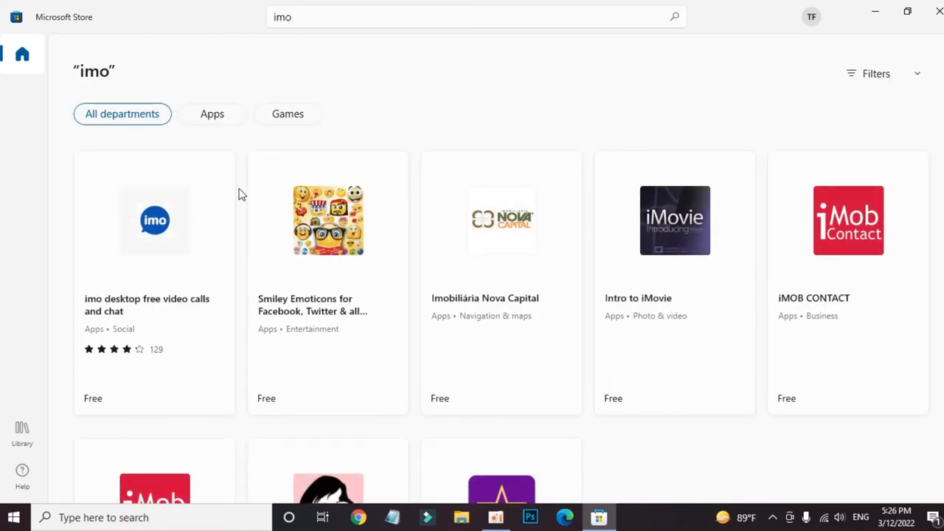
mouse_move(198, 263)
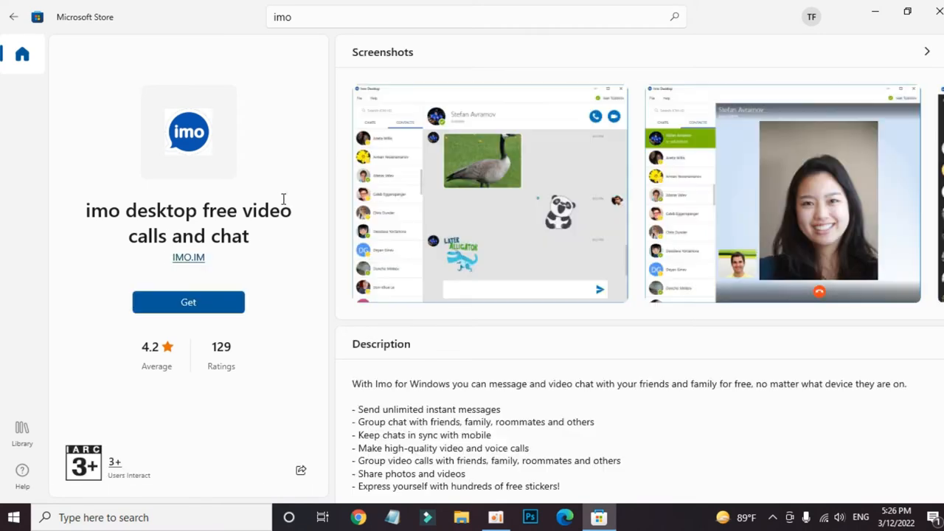
- Scroll the results and open the imo desktop video calls and chat app page
scroll(down, 3)
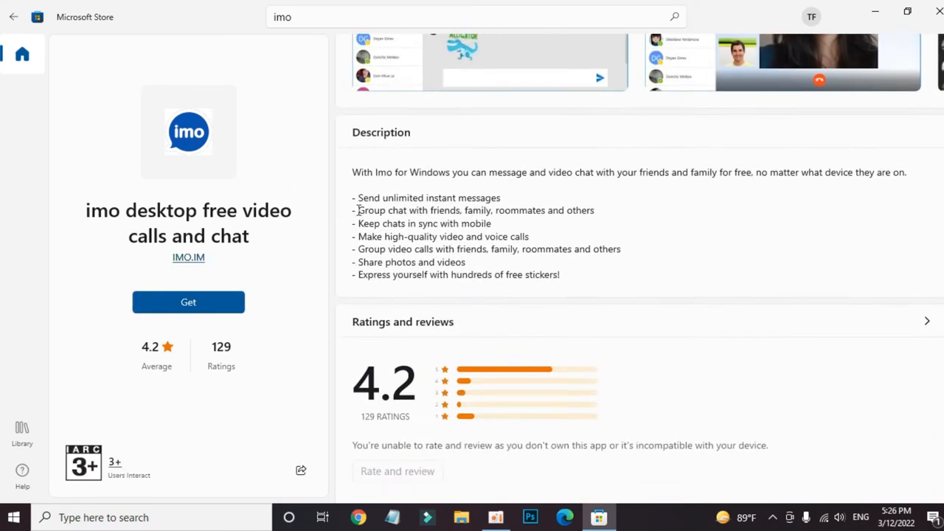
scroll(down, 3)
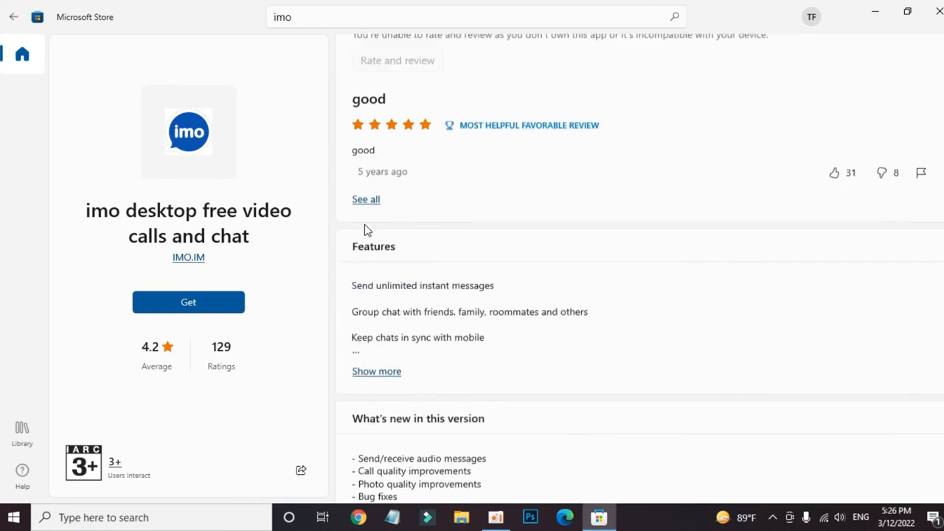
click(188, 302)
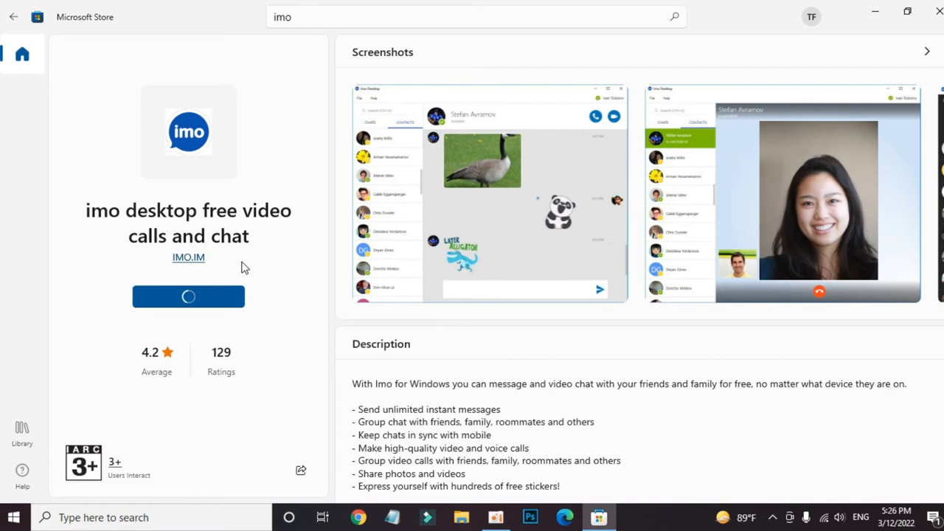
- Get the imo desktop app and let its 9.03 MB download begin
click(188, 296)
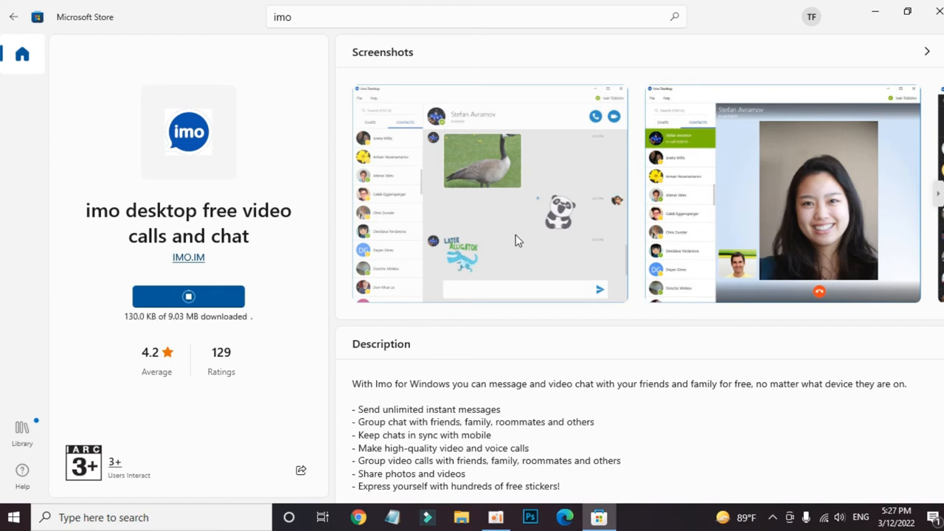
- Browse the imo app's screenshots full size, advancing through three more
click(486, 194)
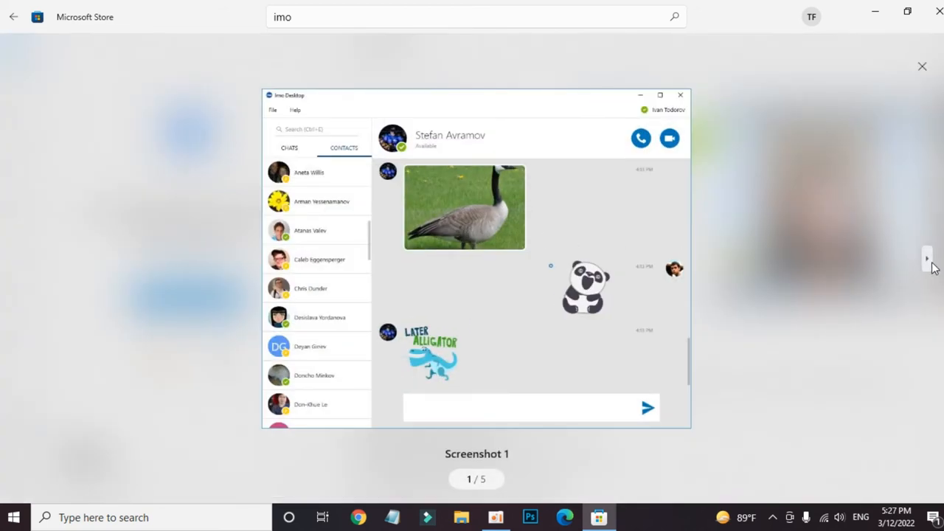
click(926, 258)
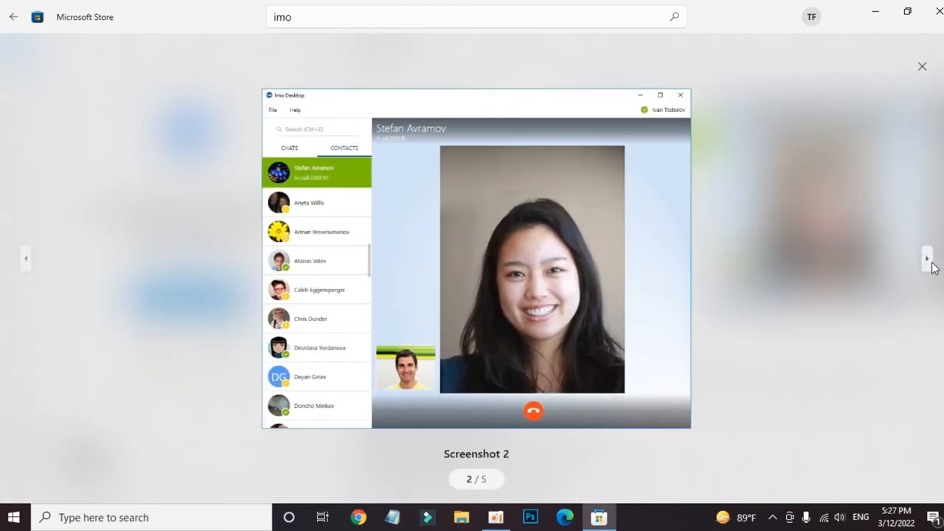
click(926, 258)
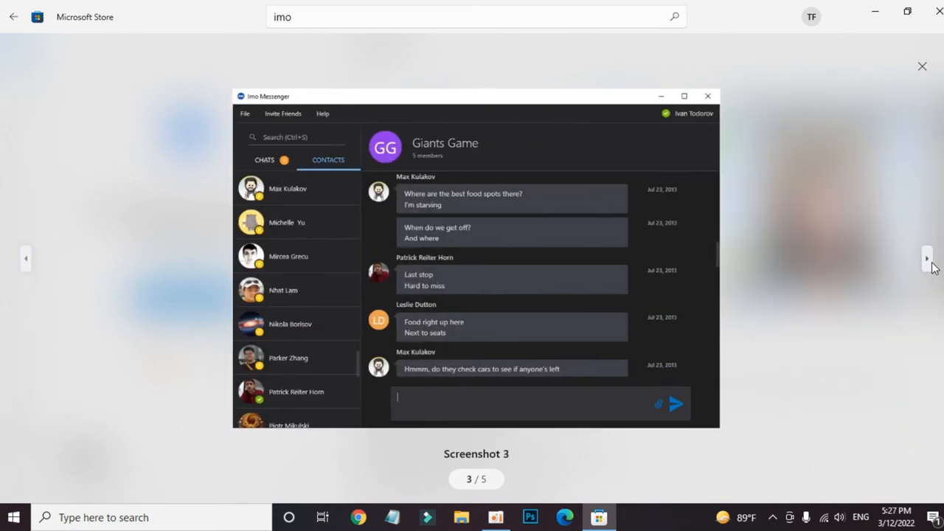
click(927, 258)
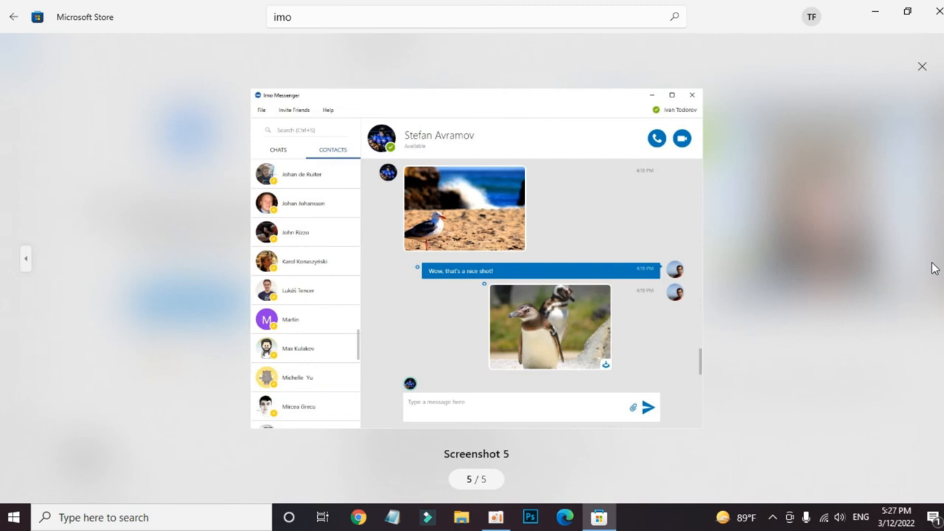
mouse_move(666, 255)
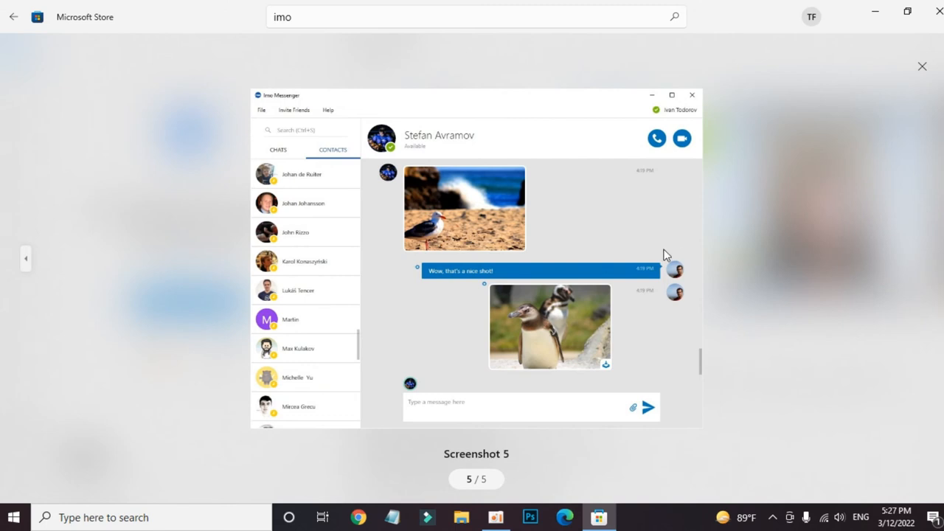
- Close the screenshot viewer and open the installed imo app
click(922, 66)
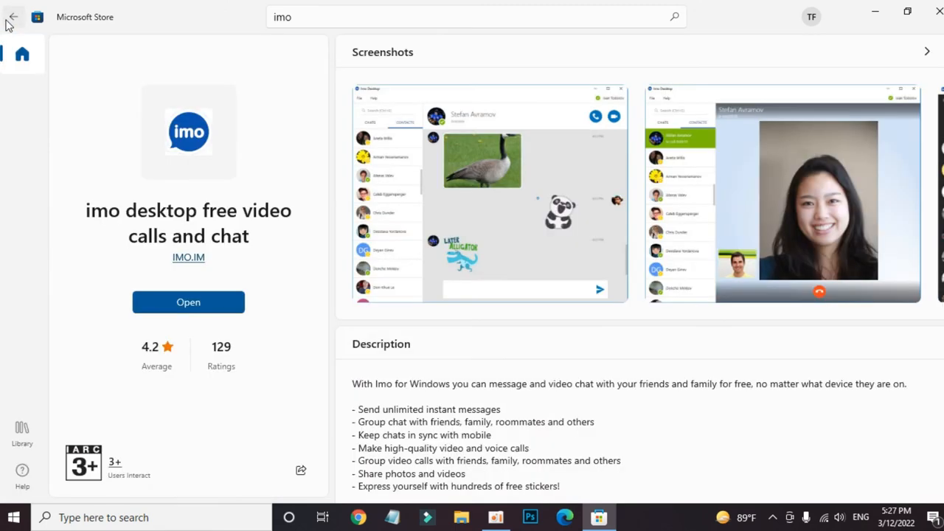
mouse_move(291, 313)
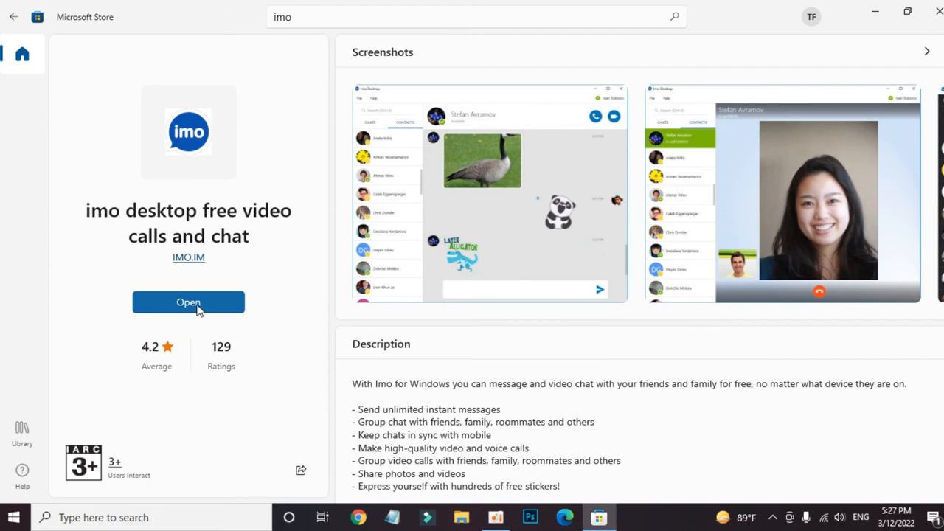
click(188, 302)
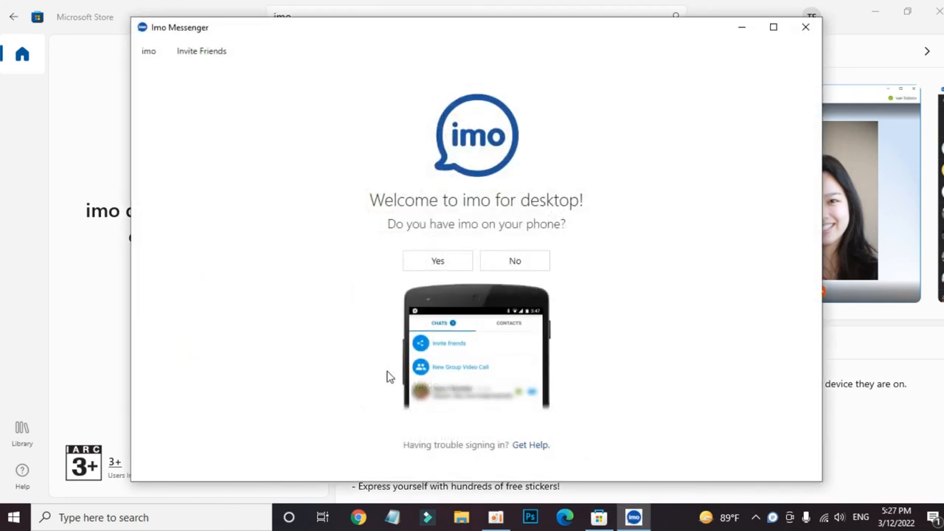
mouse_move(538, 214)
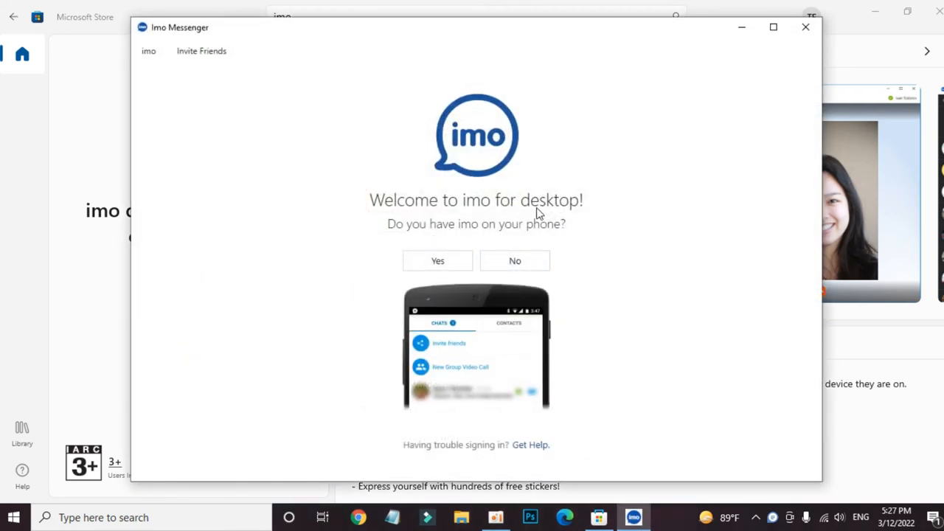
mouse_move(446, 217)
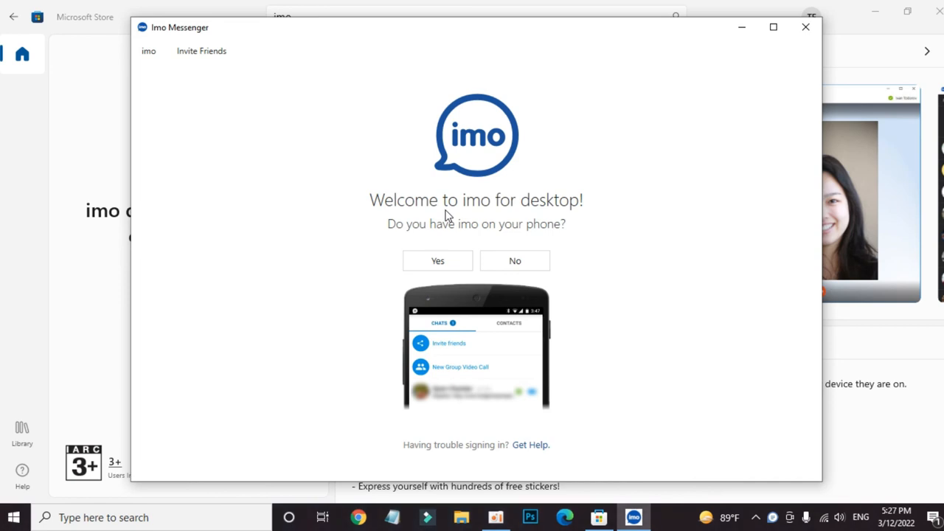
mouse_move(700, 65)
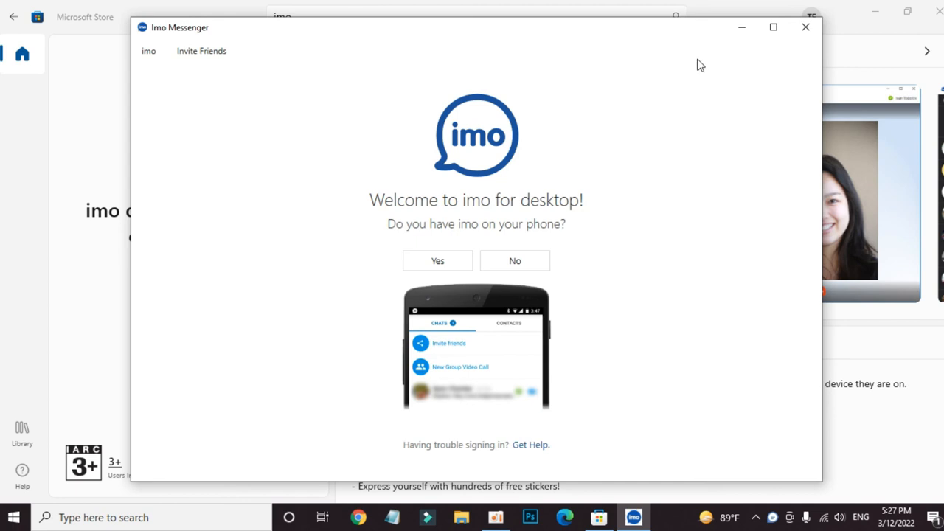